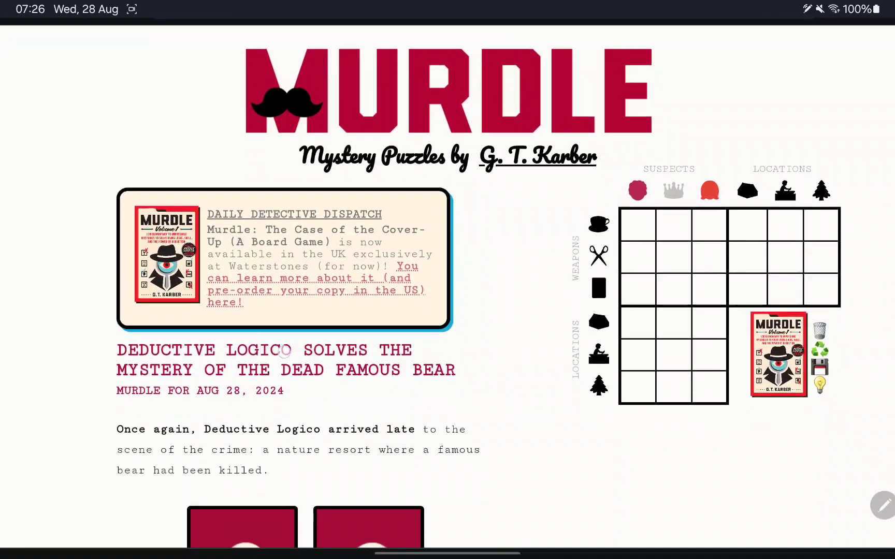
Step: Scroll down and reveal the three face-down suspect cards
scroll("down", 3)
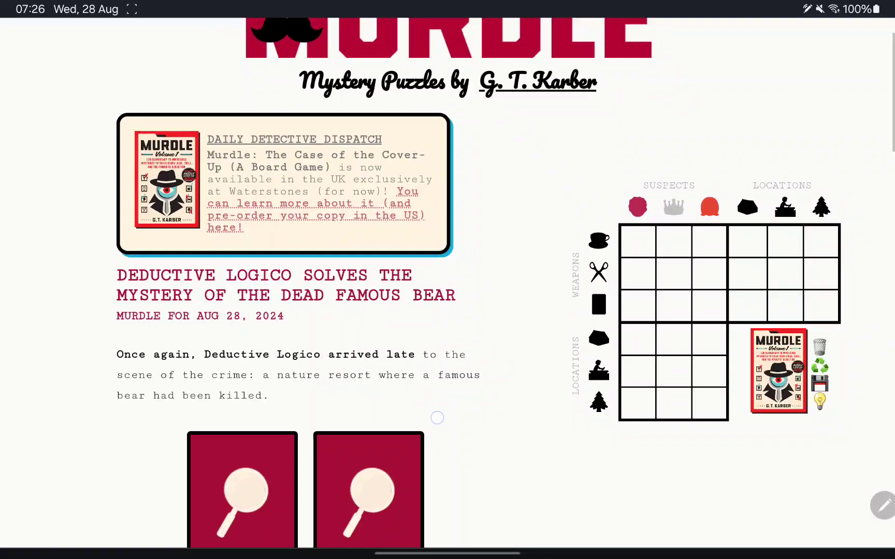
scroll("down", 3)
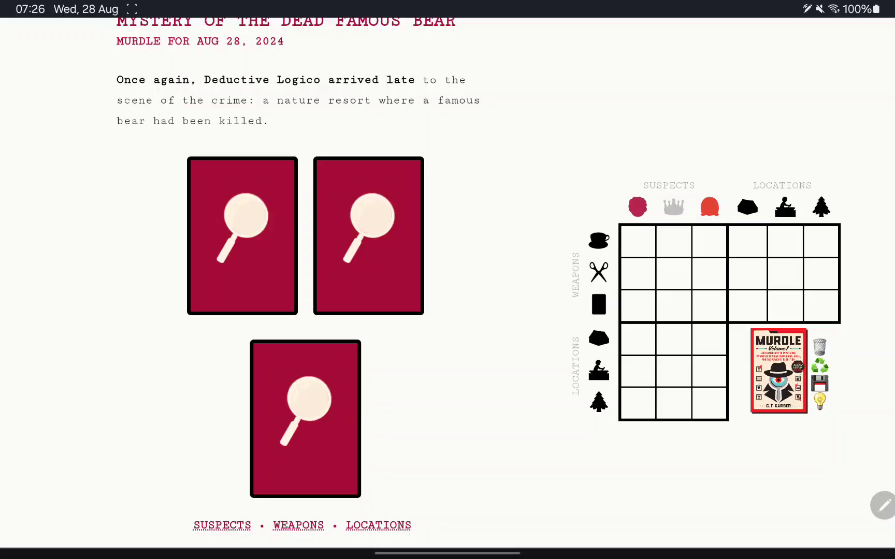
left_click(242, 235)
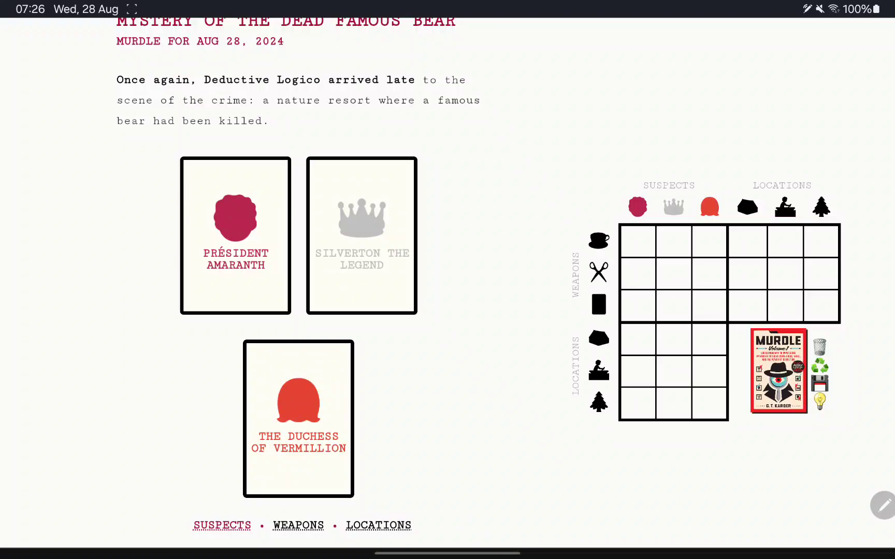
Step: View the weapon cards, then the location cards: high-end tent, party lake, old pine
left_click(298, 525)
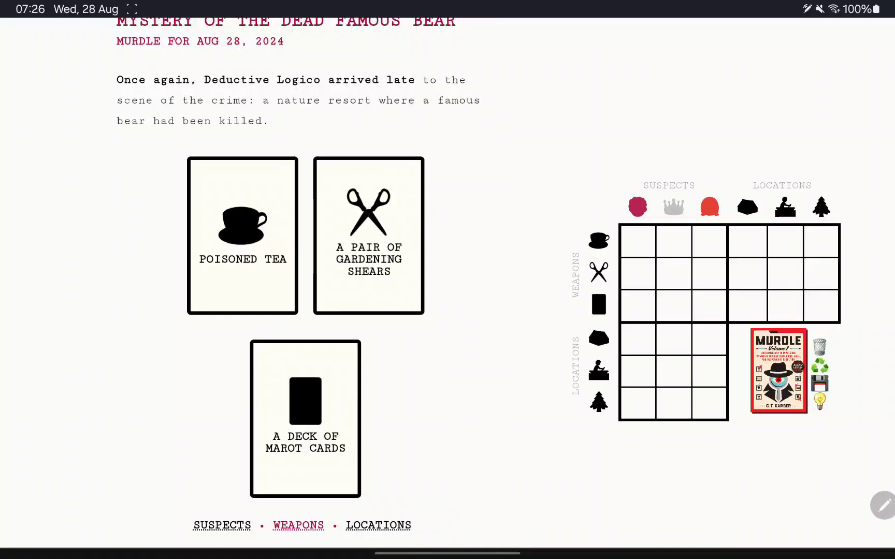
scroll("down", 3)
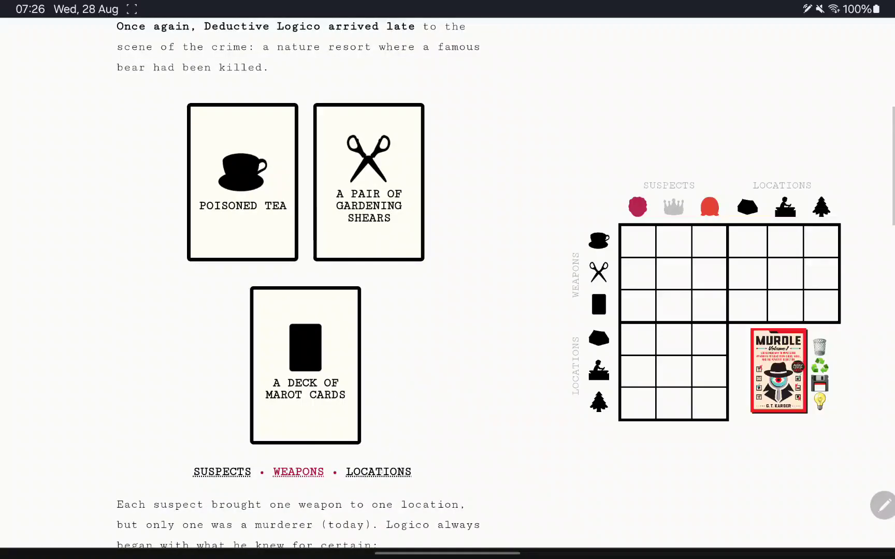
left_click(379, 472)
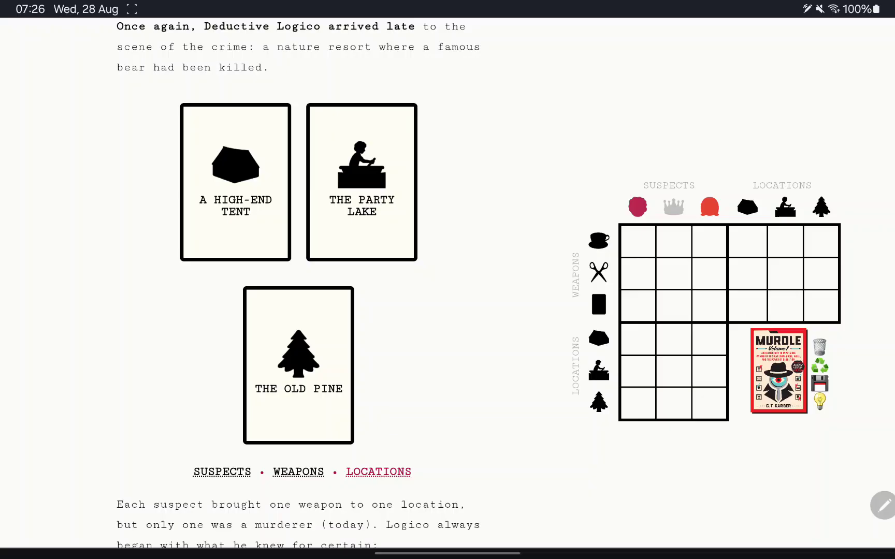
scroll("down", 3)
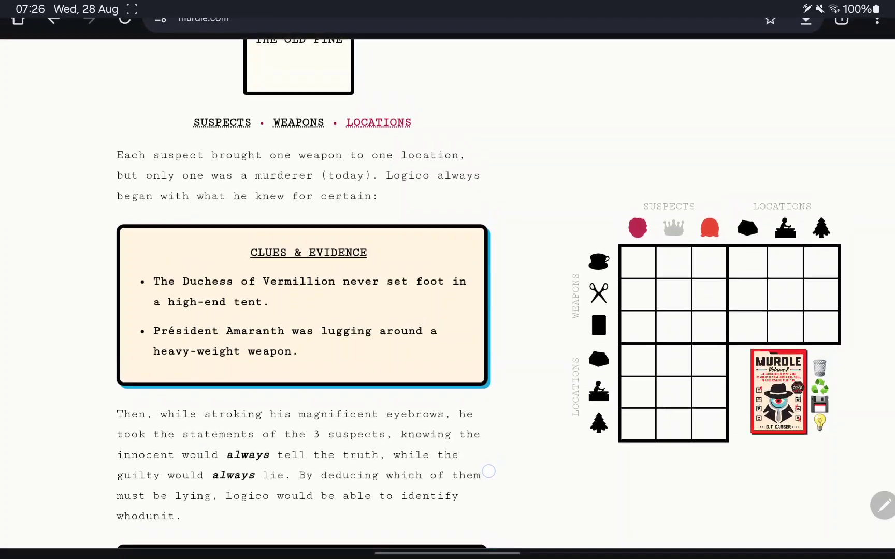
Step: Scroll to the clues and cross out the Duchess in the high-end tent
scroll("down", 3)
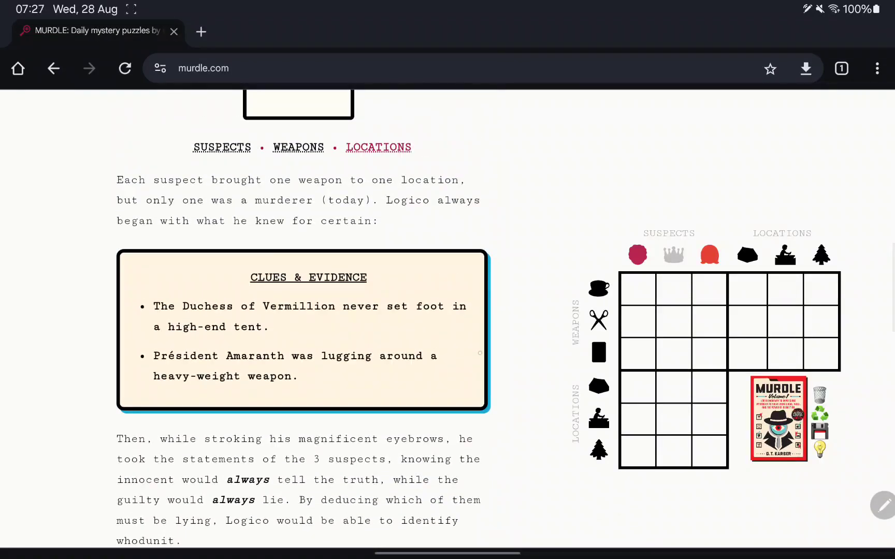
scroll("down", 3)
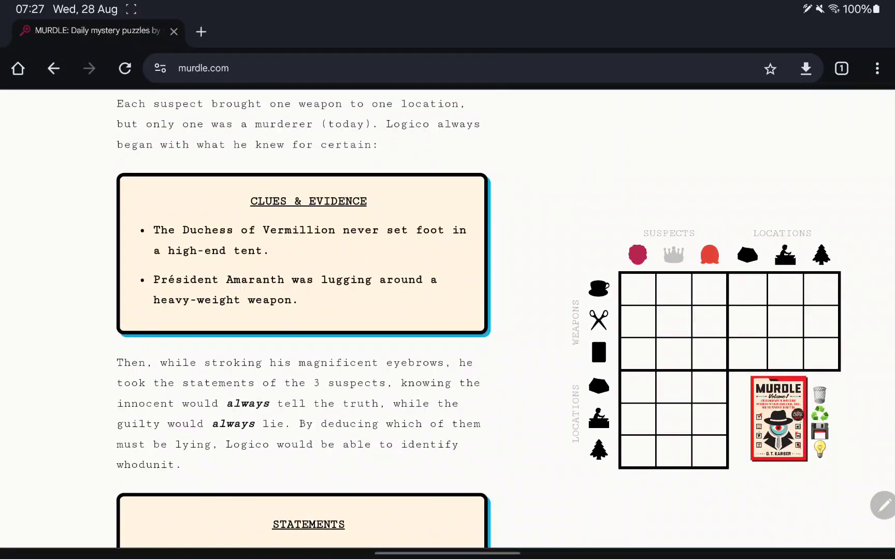
left_click(637, 256)
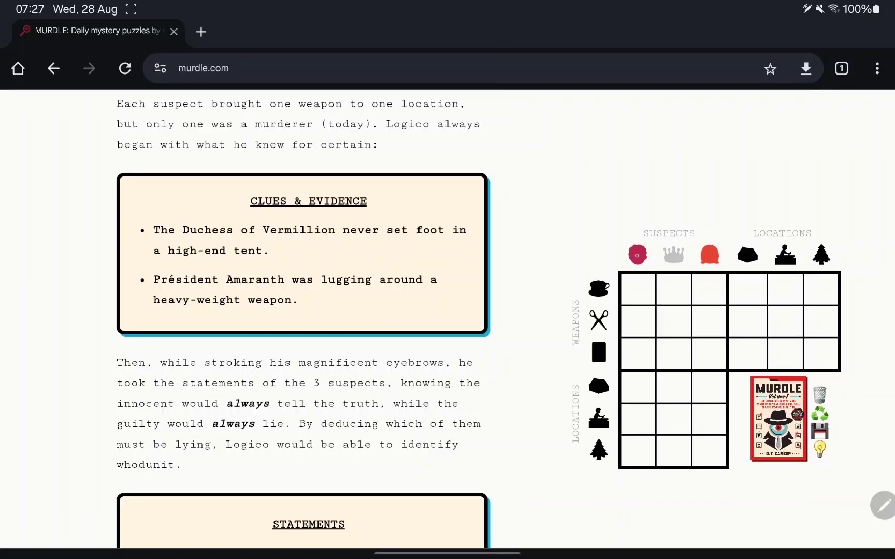
left_click(710, 254)
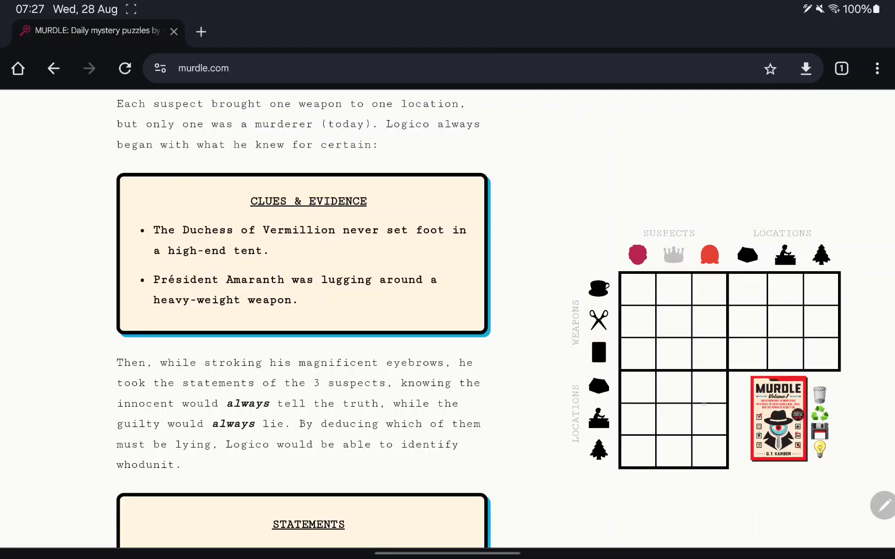
Step: Check the marot cards details, then pair Président Amaranth with the poisoned tea
left_click(709, 386)
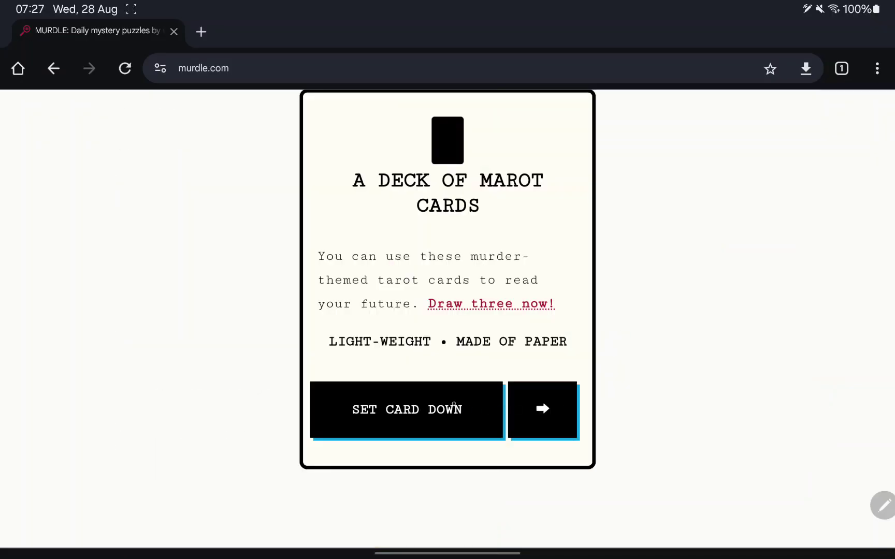
left_click(541, 409)
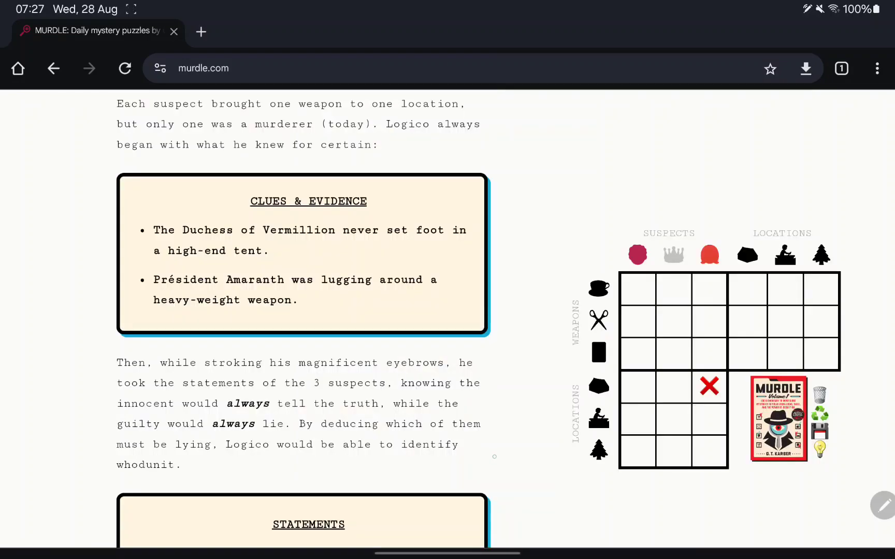
left_click(637, 289)
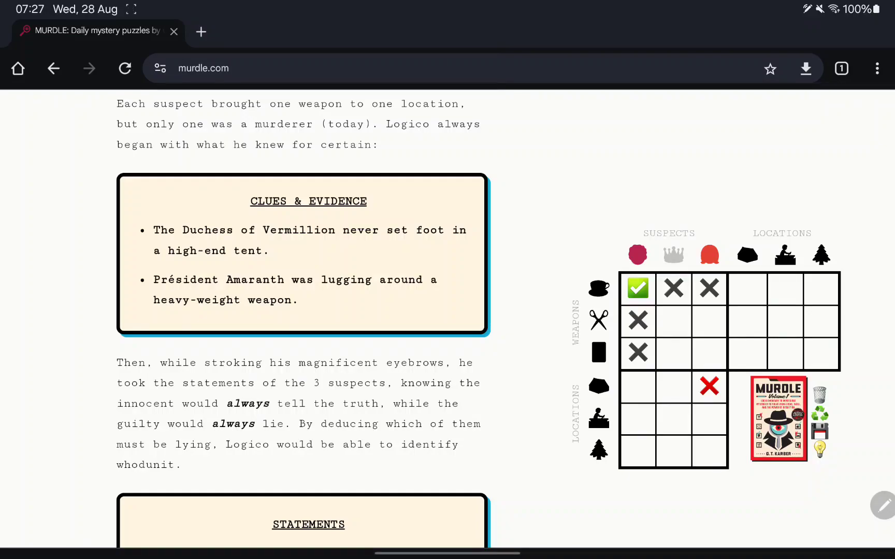
Step: Trial-mark shears out at the old pine, Duchess with shears, then clear suspect–location marks
scroll("down", 3)
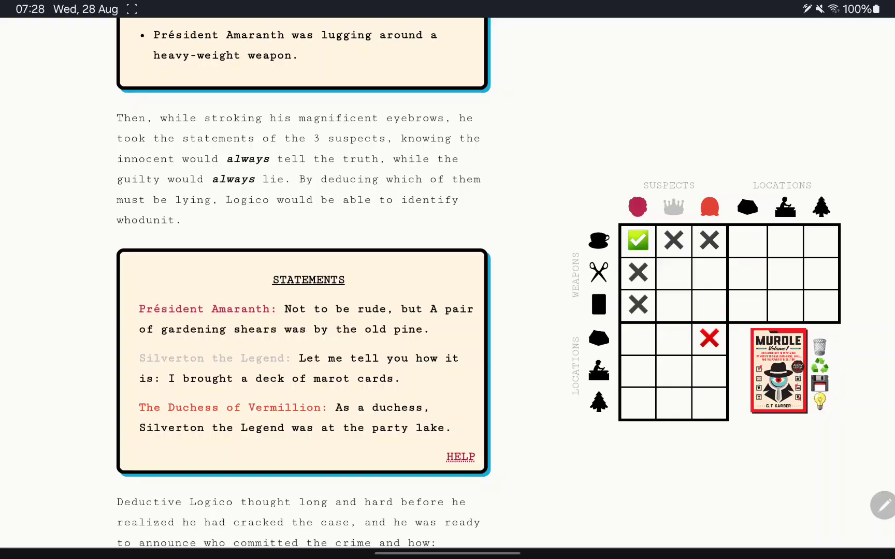
left_click(820, 273)
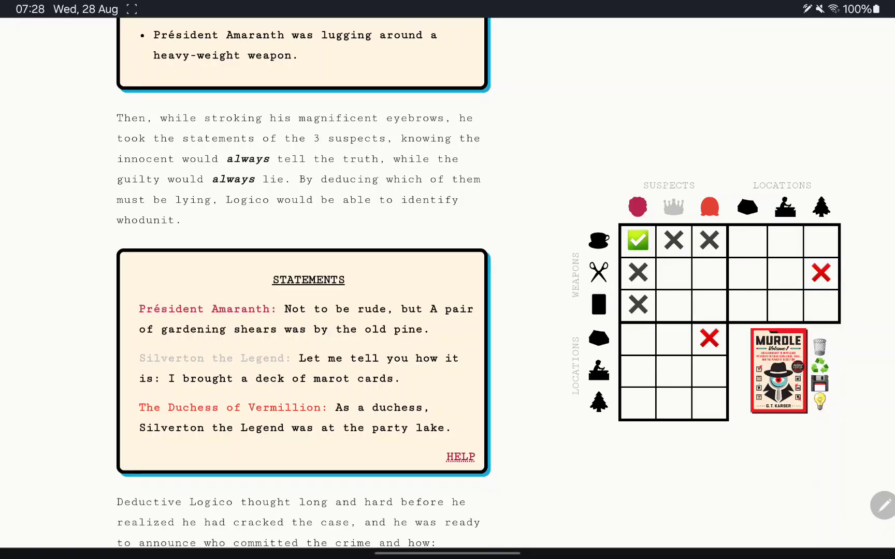
left_click(674, 305)
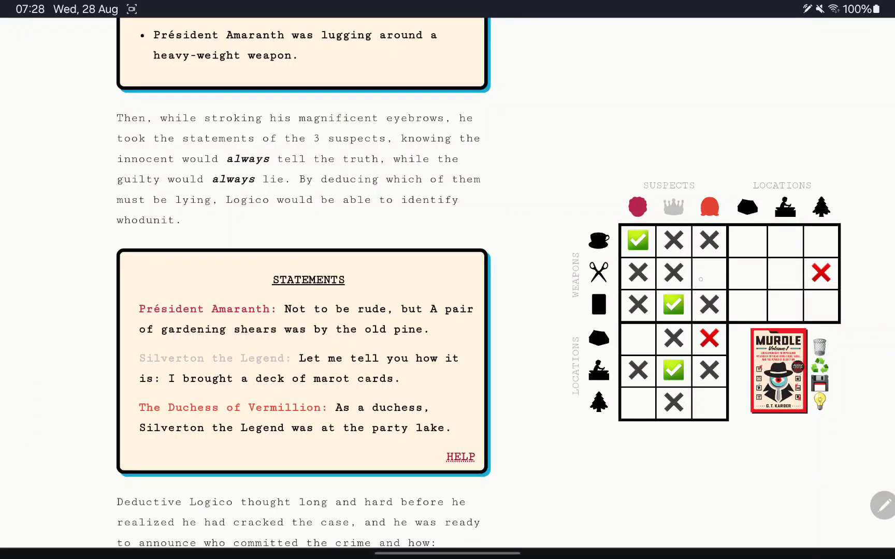
left_click(709, 273)
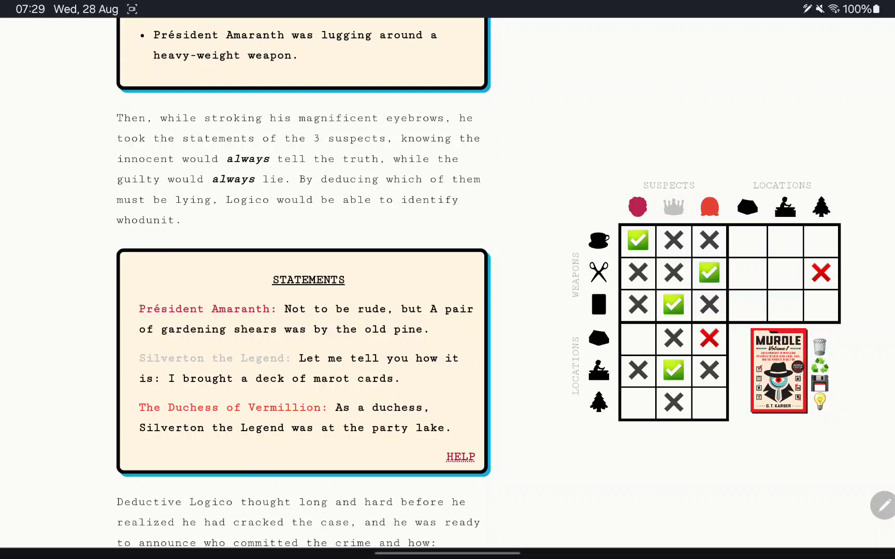
left_click(637, 339)
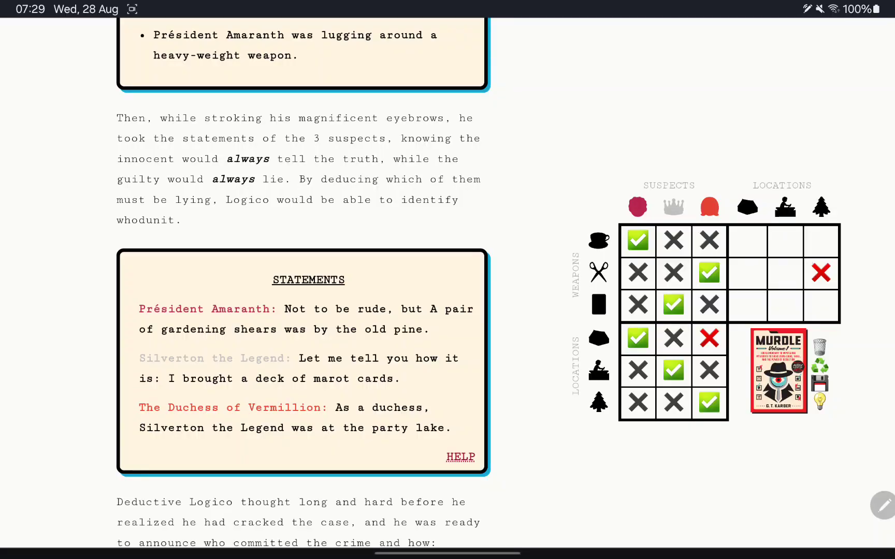
left_click(710, 403)
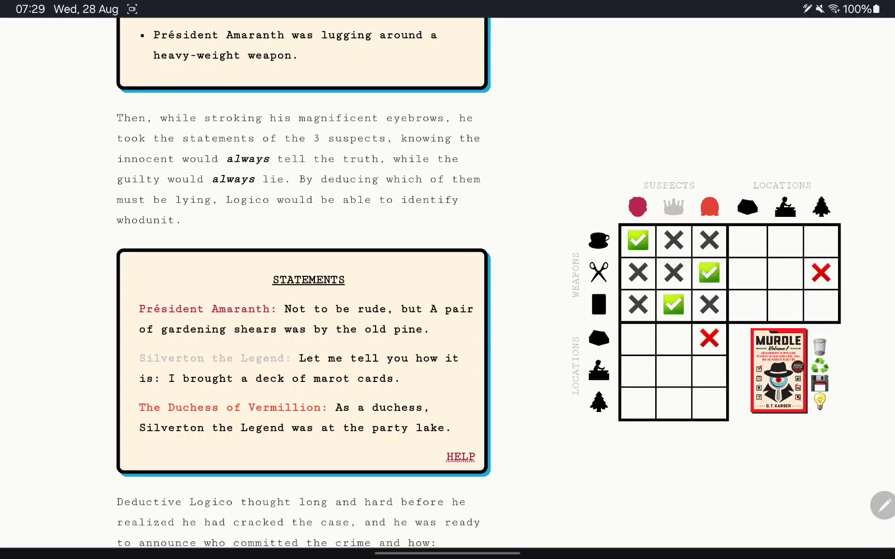
Step: Test shears at the old pine, cross Silverton off the marot cards, then clear failed marks
left_click(821, 272)
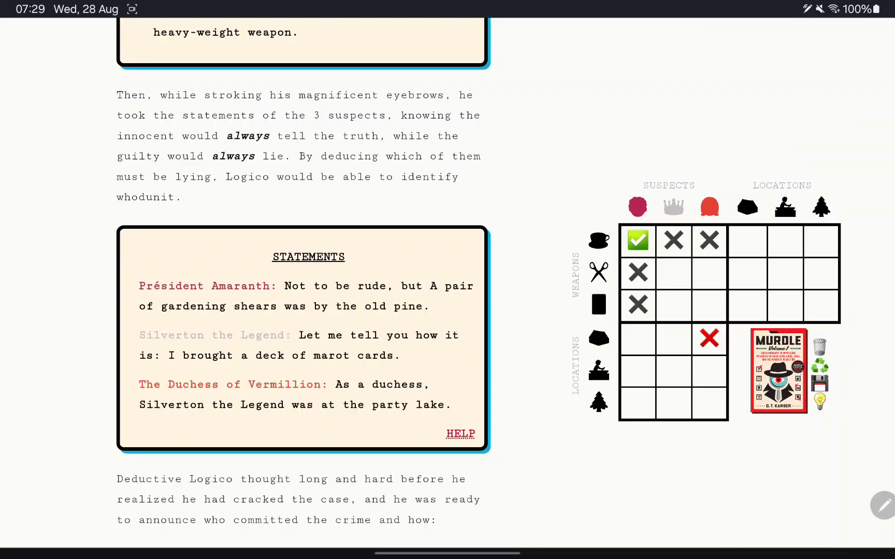
left_click(821, 273)
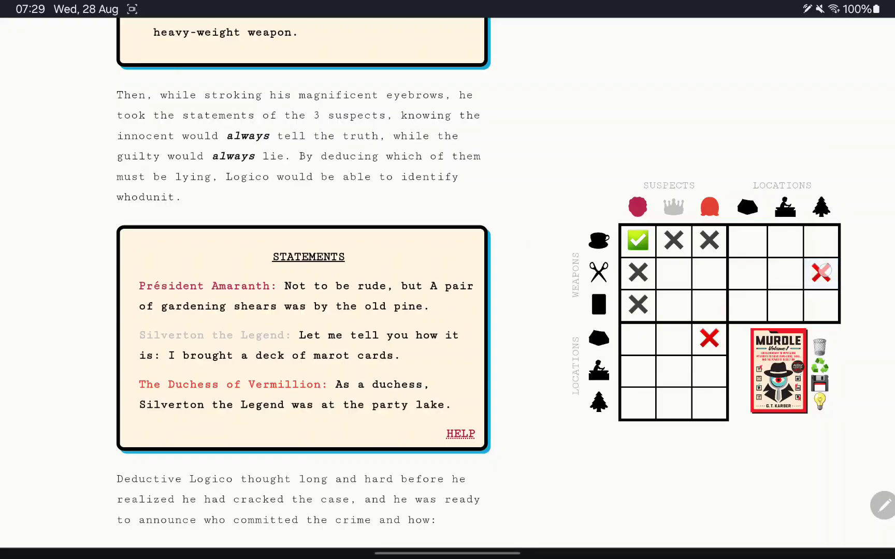
left_click(821, 273)
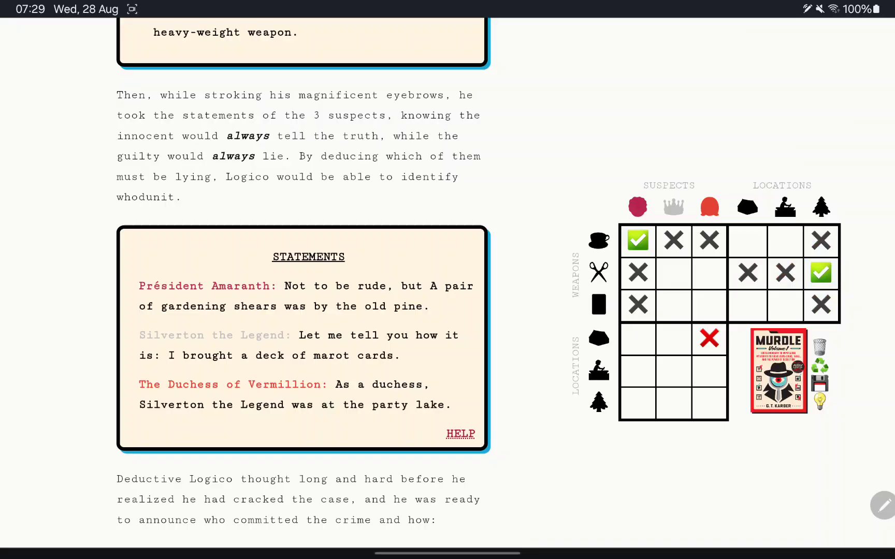
left_click(673, 304)
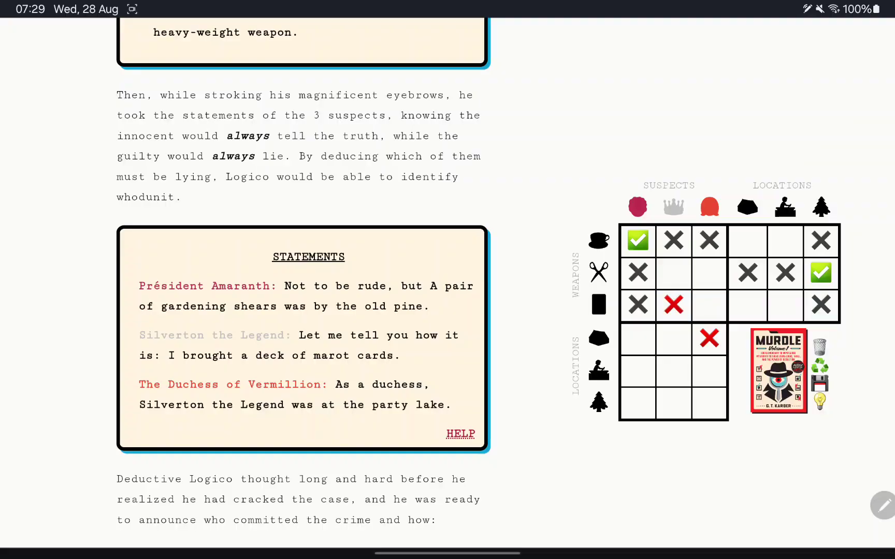
left_click(673, 273)
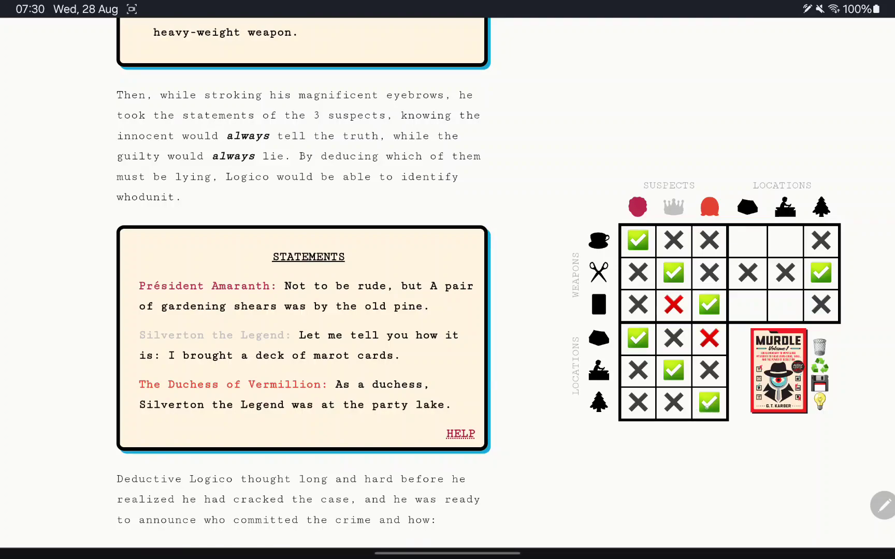
left_click(710, 305)
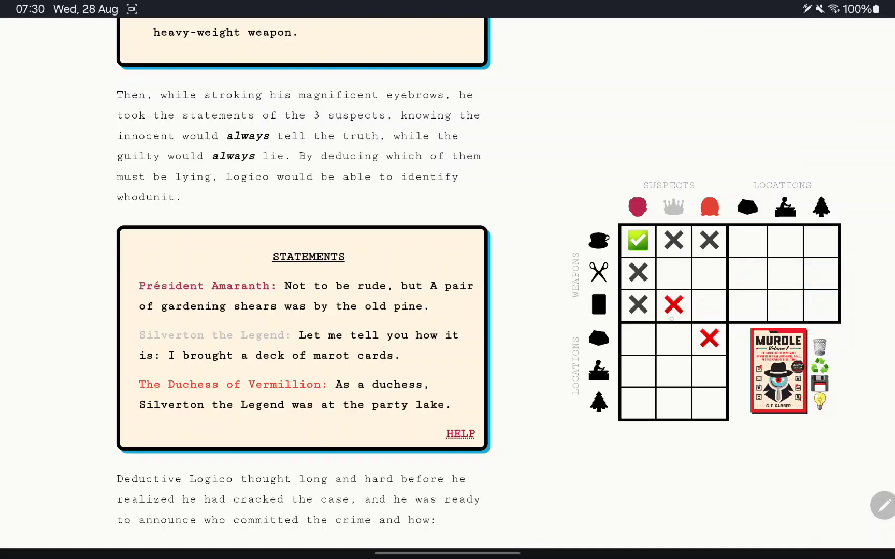
Step: Complete the grid: Duchess with shears at the old pine, remaining crosses filled in
left_click(673, 306)
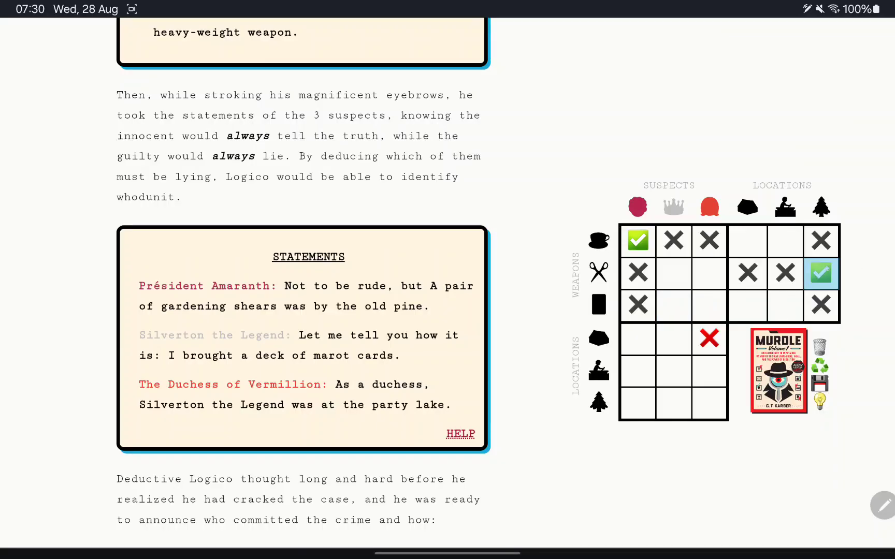
left_click(821, 273)
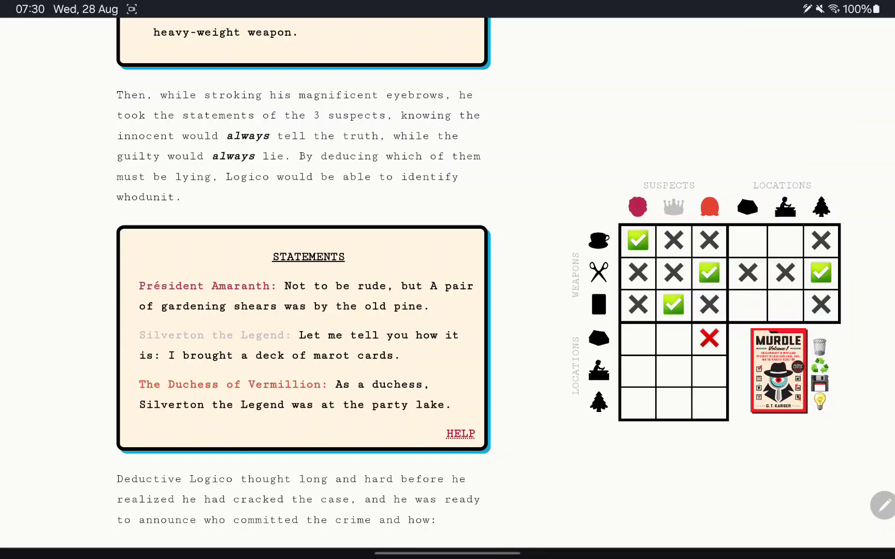
left_click(710, 402)
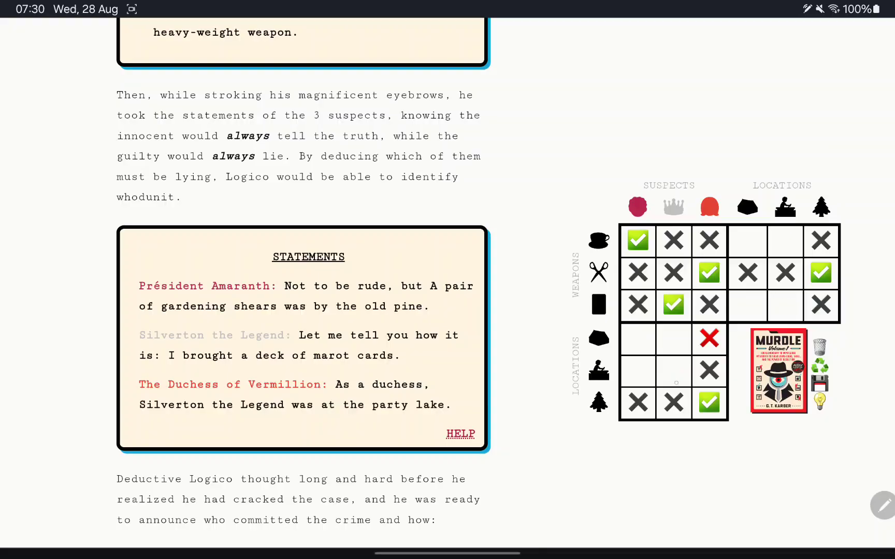
left_click(675, 371)
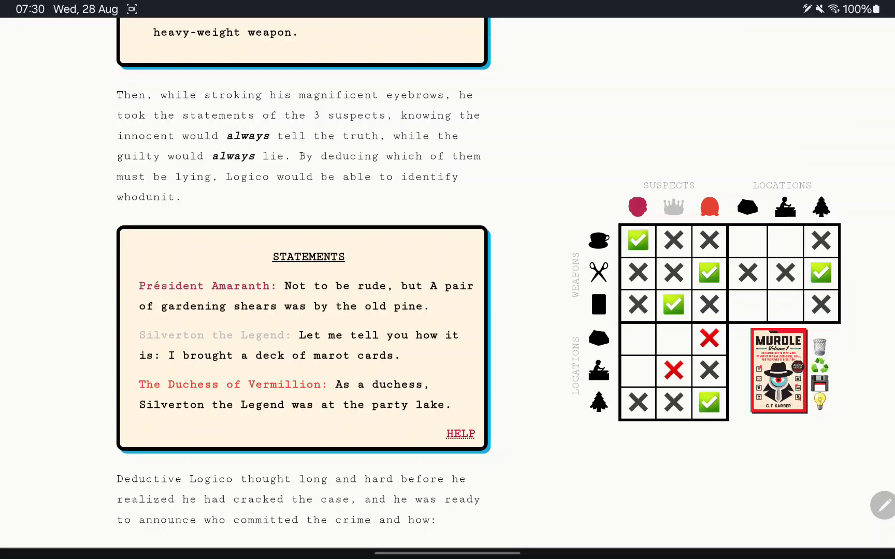
left_click(637, 371)
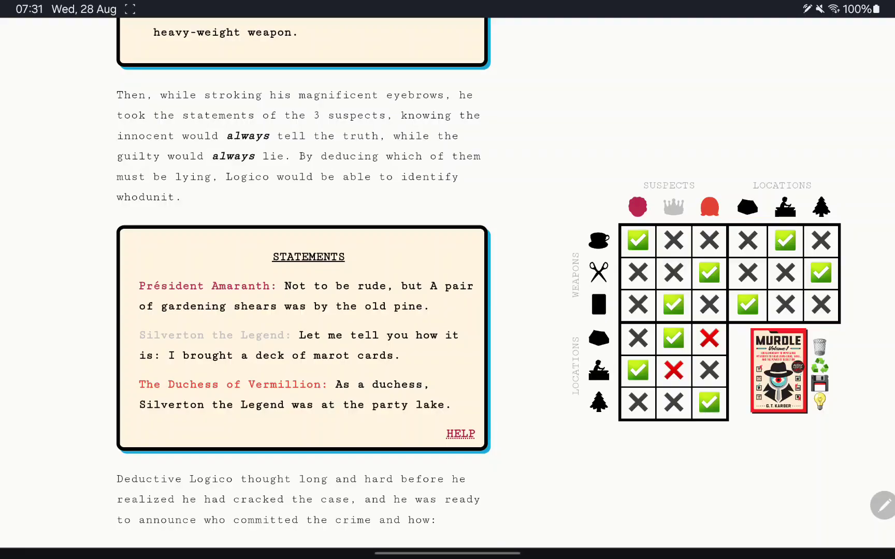
scroll("down", 3)
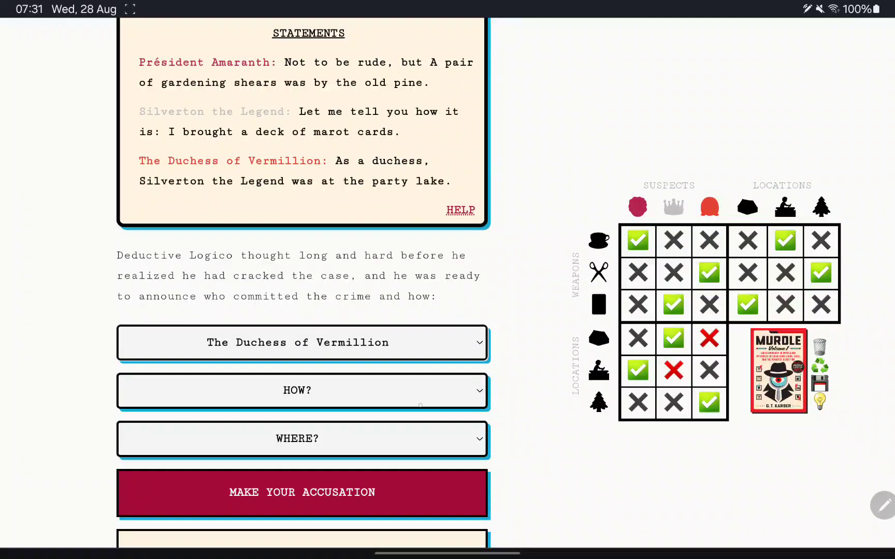
Step: Accuse with 'a pair of gardening shears' at 'the old pine' and submit
left_click(302, 391)
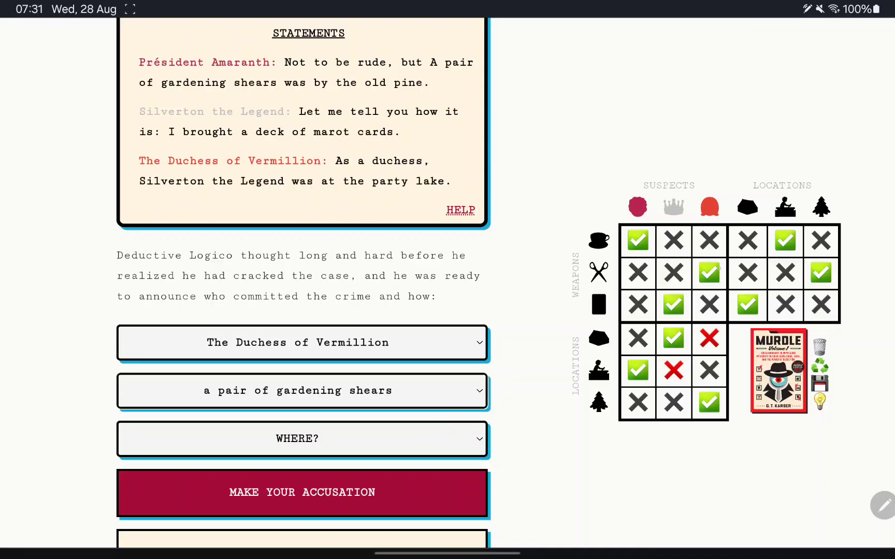
left_click(302, 439)
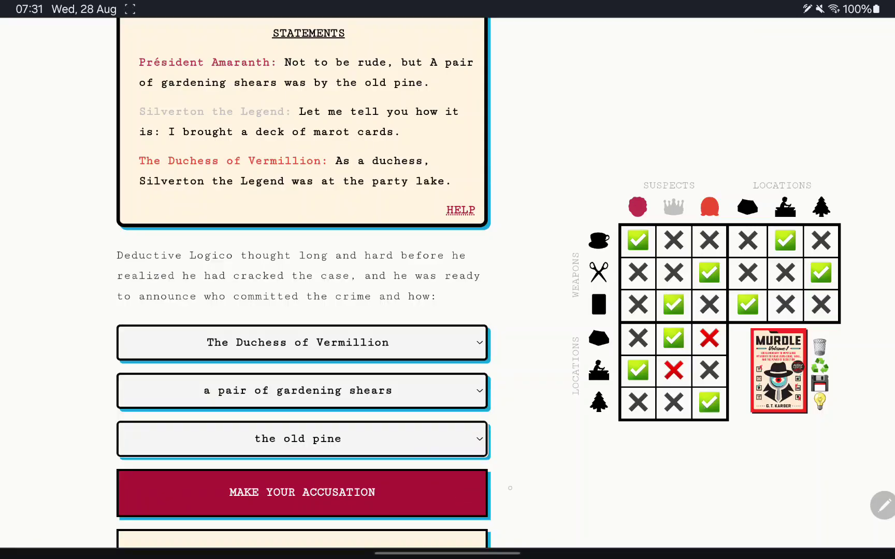
left_click(302, 493)
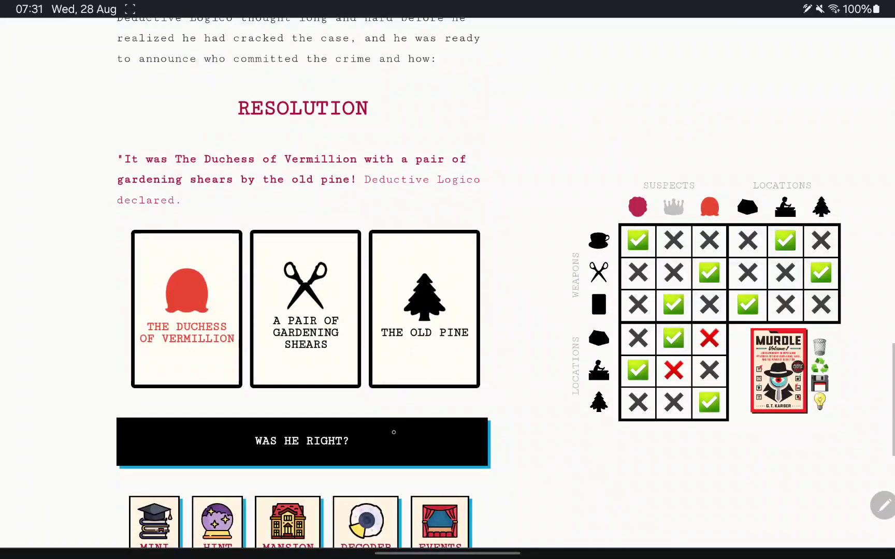
Step: Reveal whether the accusation was right and read the solve confirmation
left_click(302, 441)
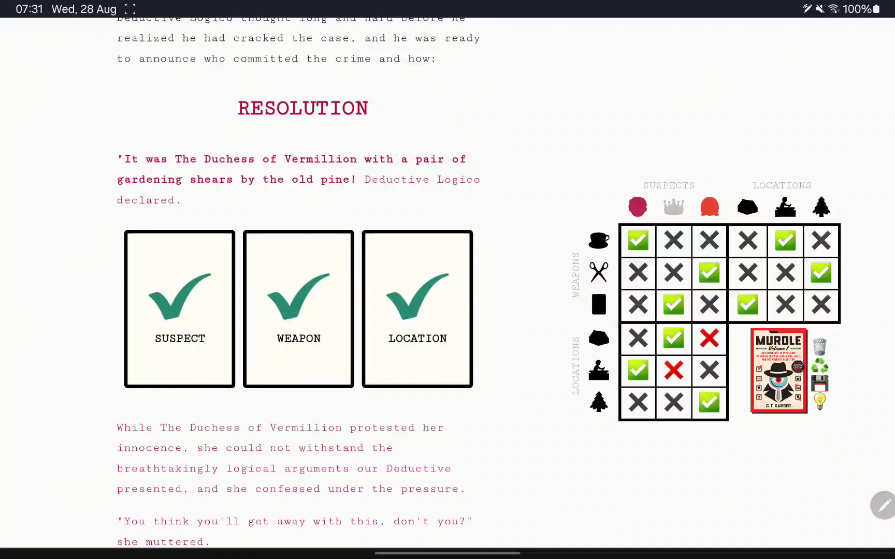
scroll("down", 3)
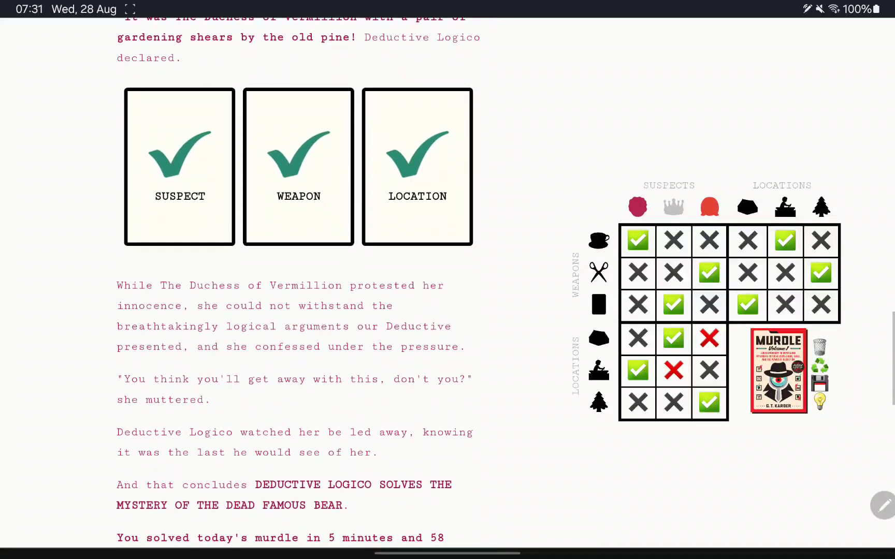